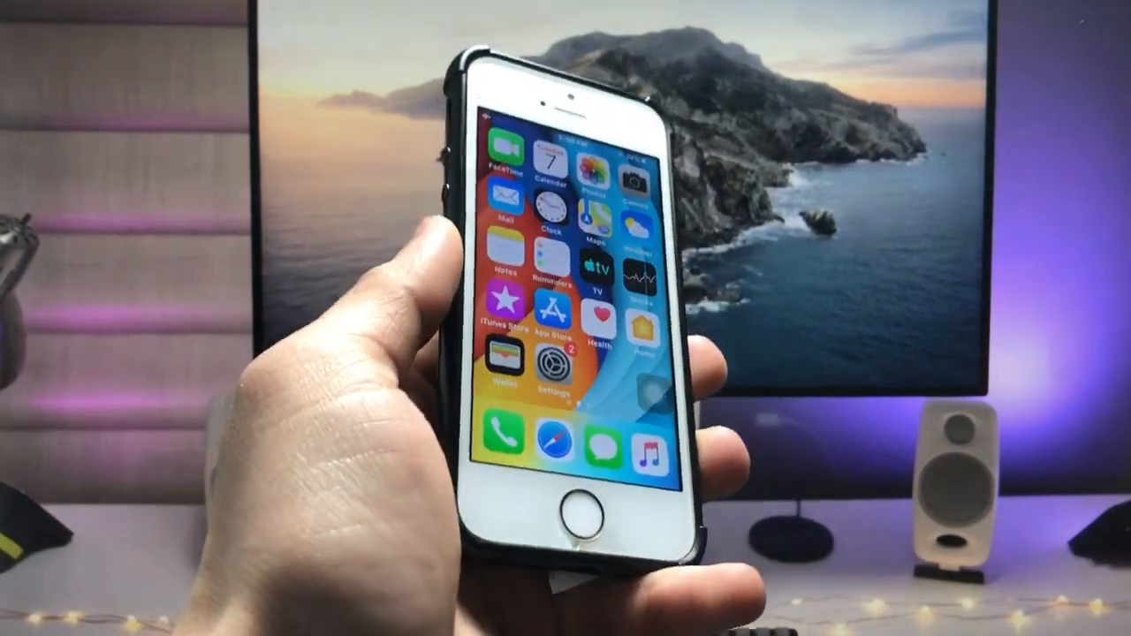
Open Settings, then General, to reach the About page showing iOS 12.5.7
left_click(550, 368)
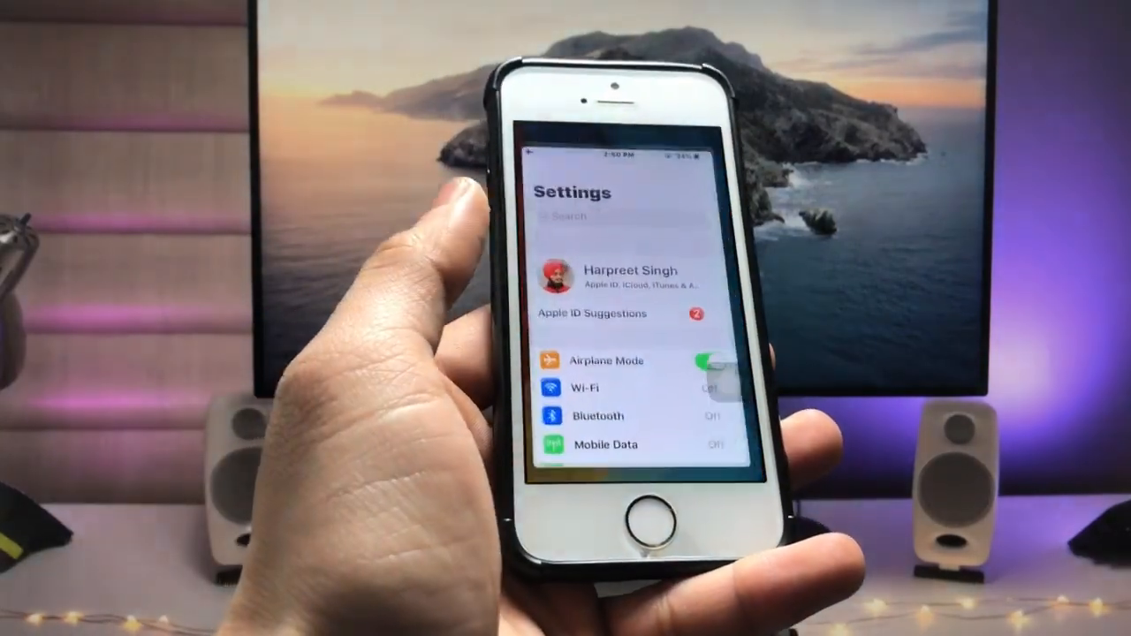
scroll("down", 3)
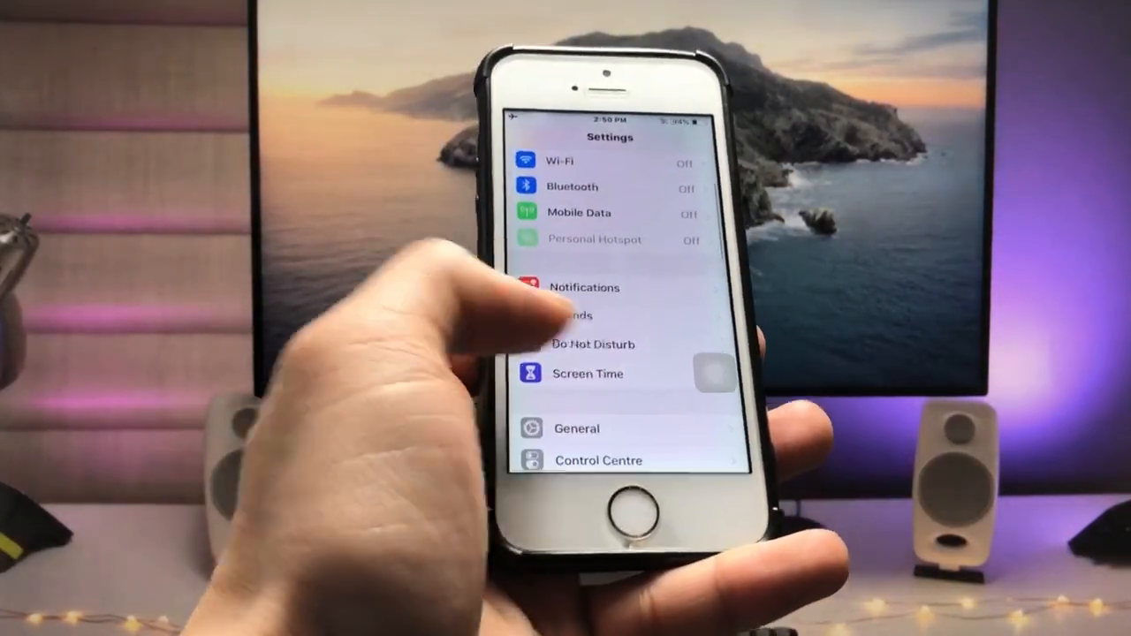
left_click(576, 428)
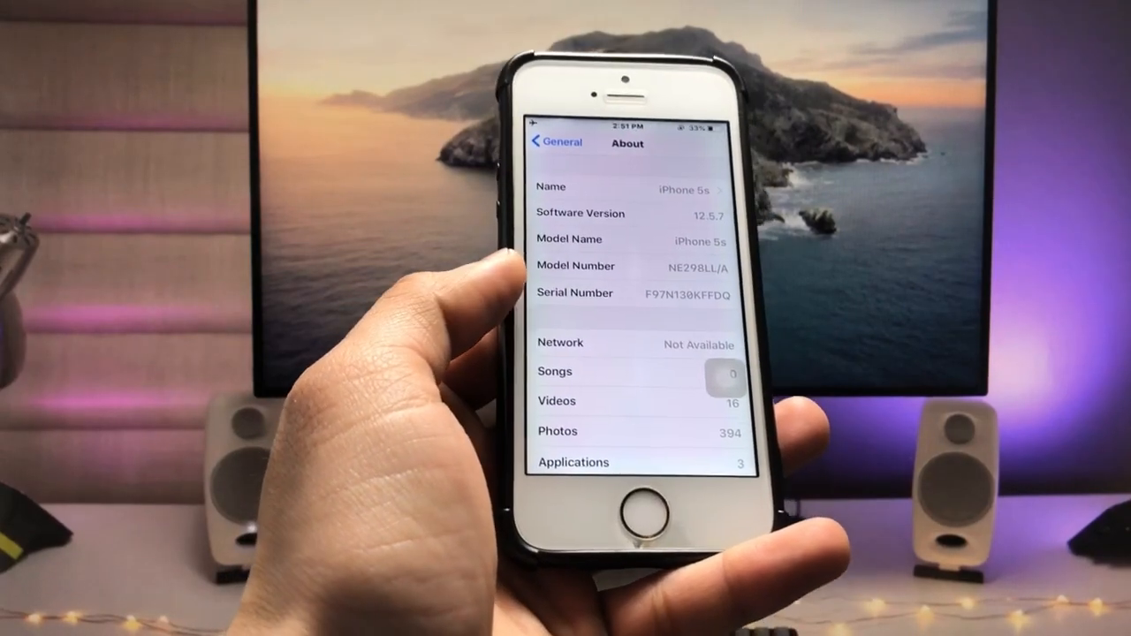
Return from About to the main Settings list and reopen General
left_click(557, 143)
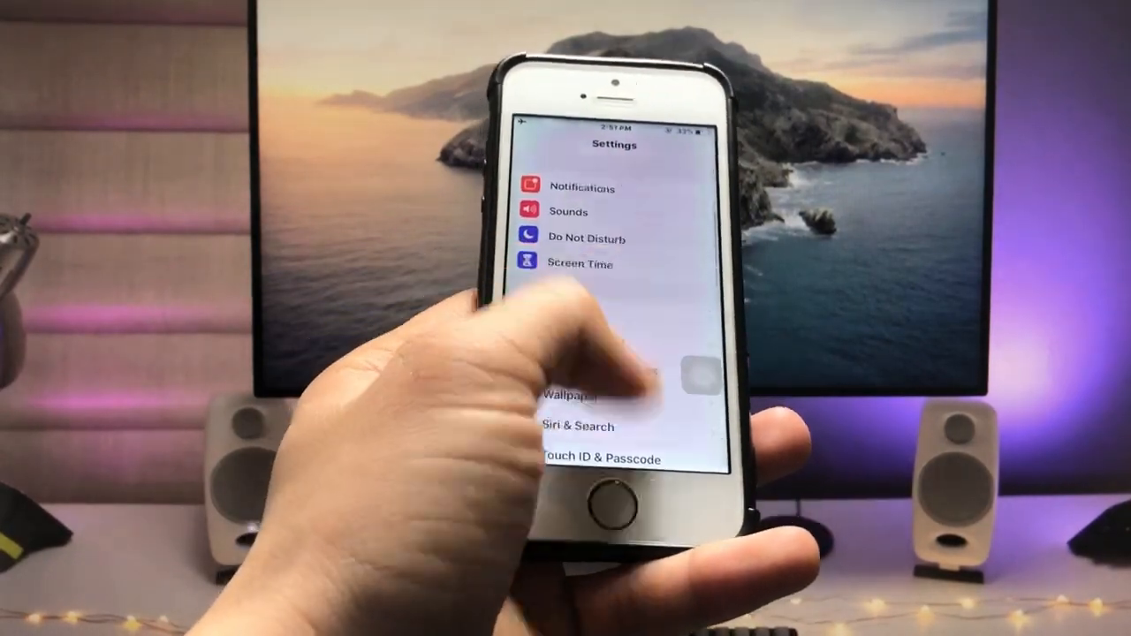
scroll("down", 3)
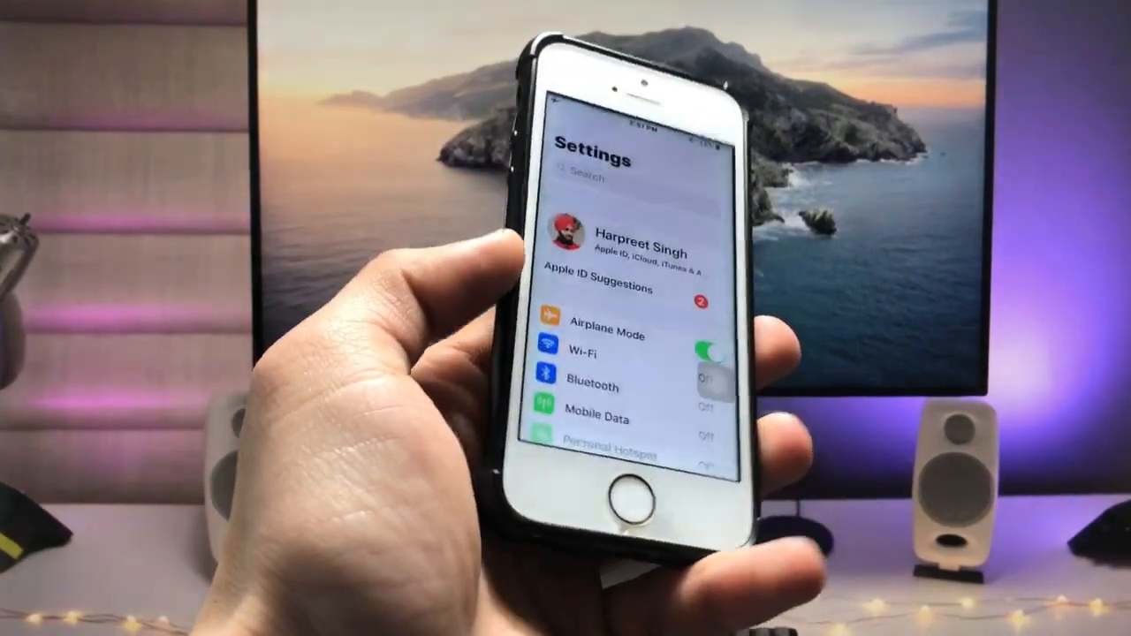
scroll("down", 3)
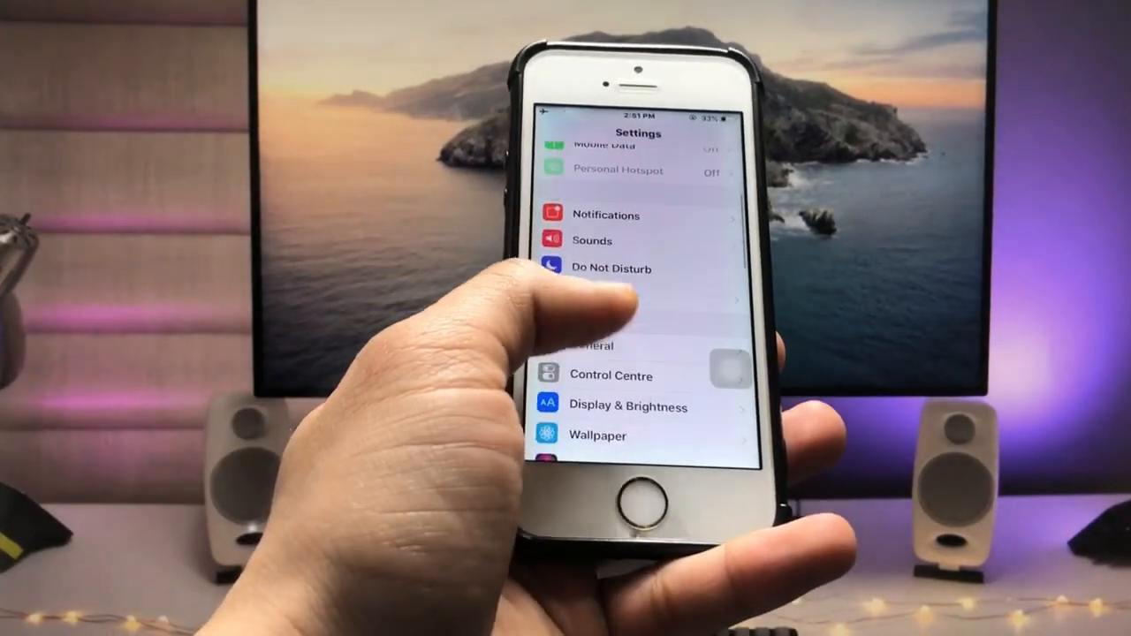
scroll("down", 3)
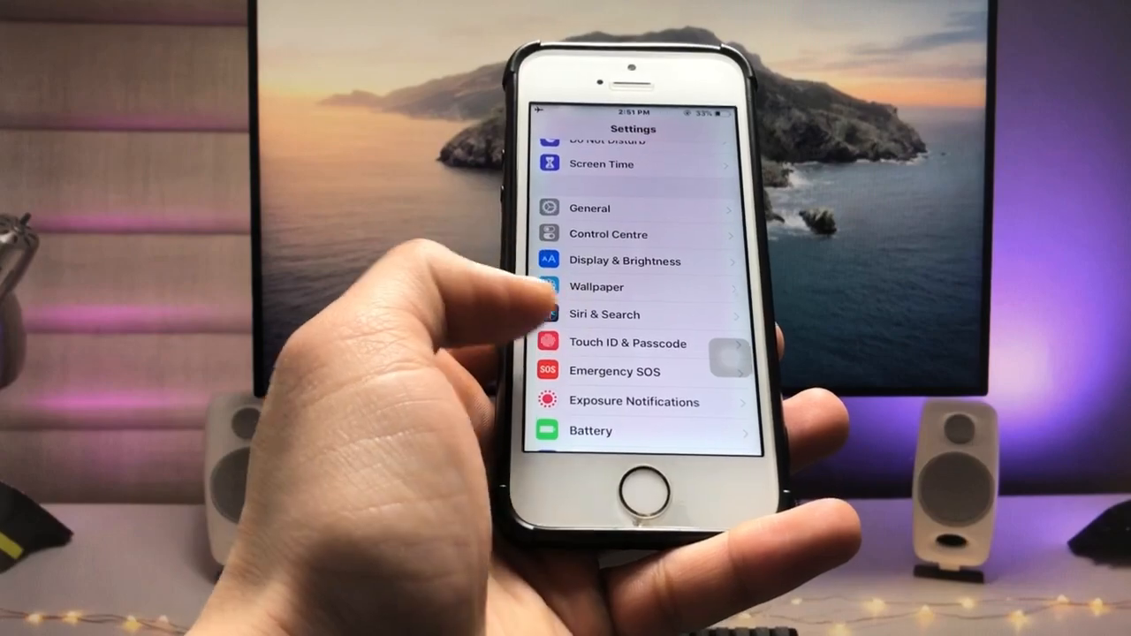
left_click(588, 207)
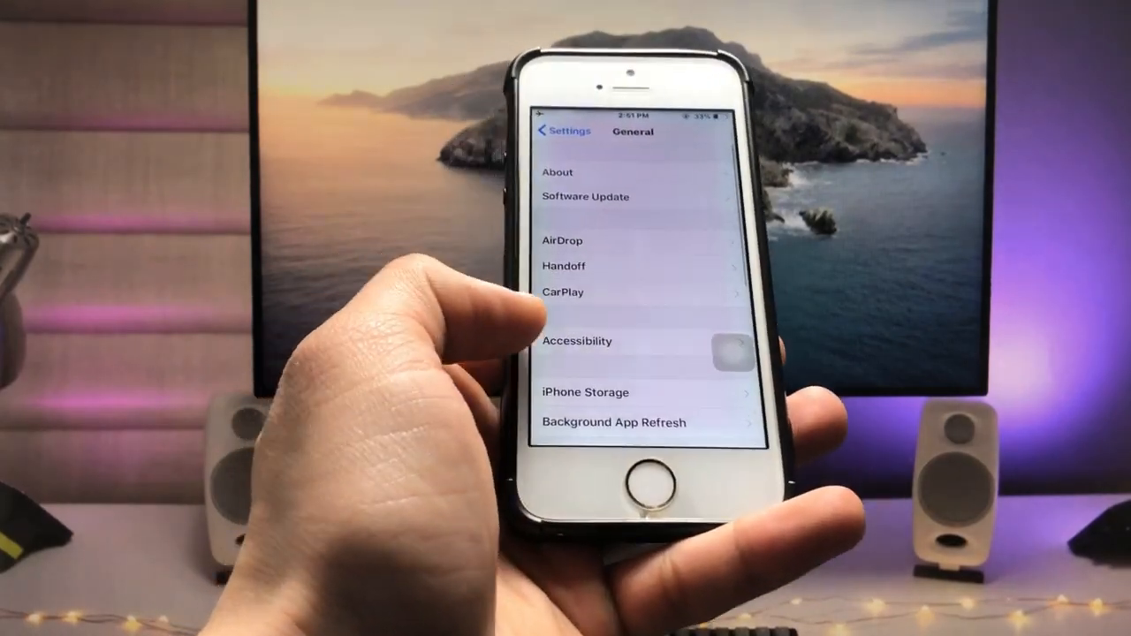
Open Accessibility, then its Display Accommodations options
left_click(577, 341)
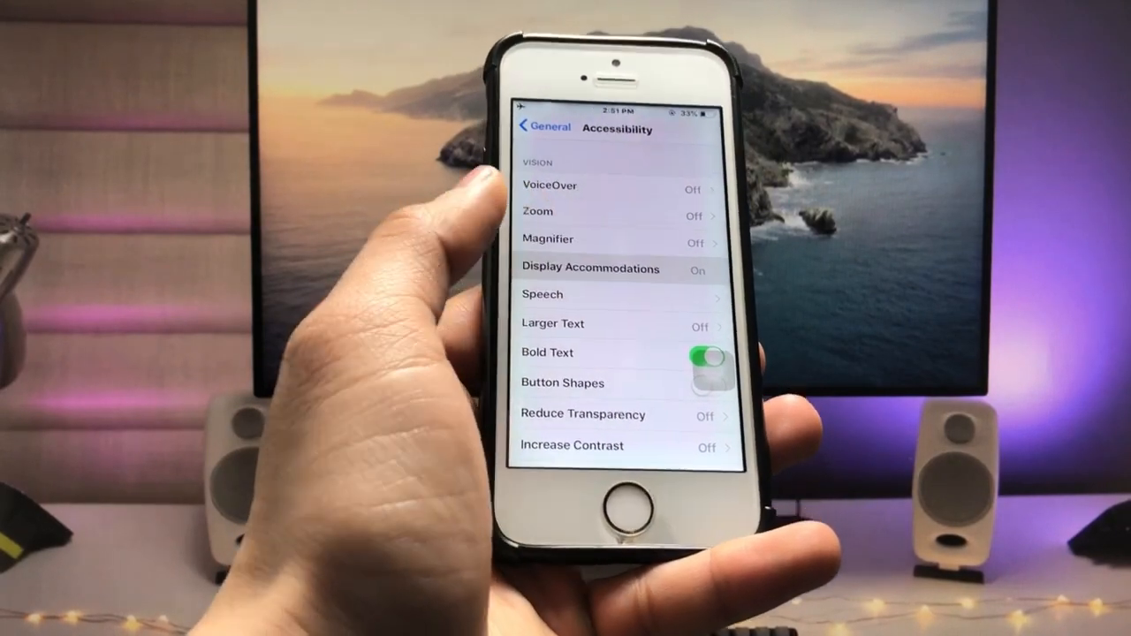
left_click(589, 270)
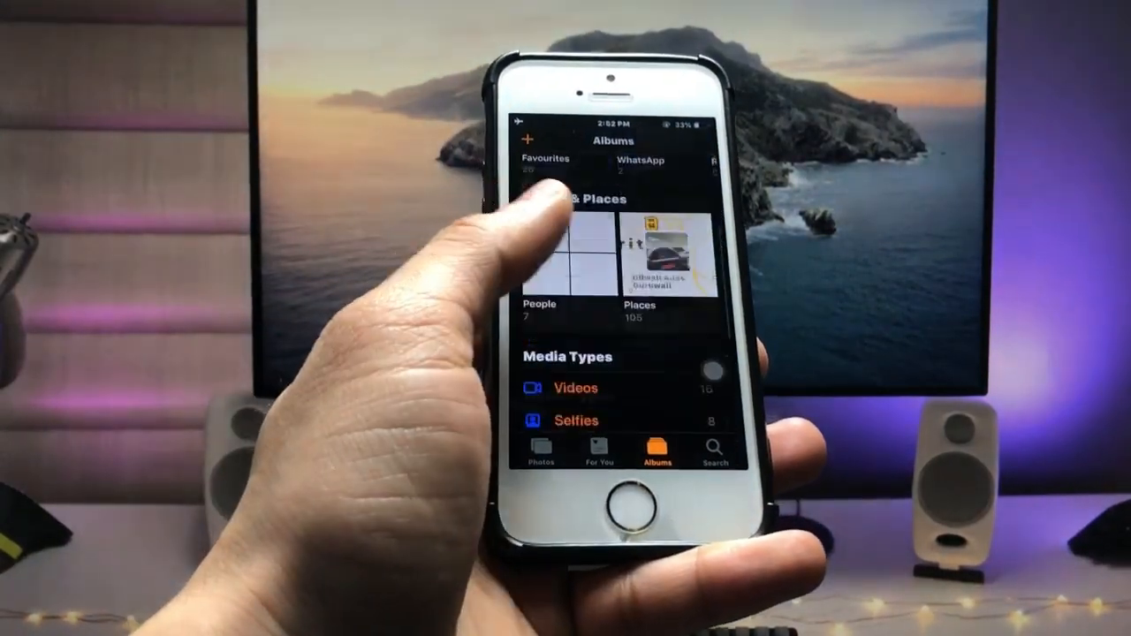
Exit Photos with the Home button, returning to the Home Screen
left_click(629, 499)
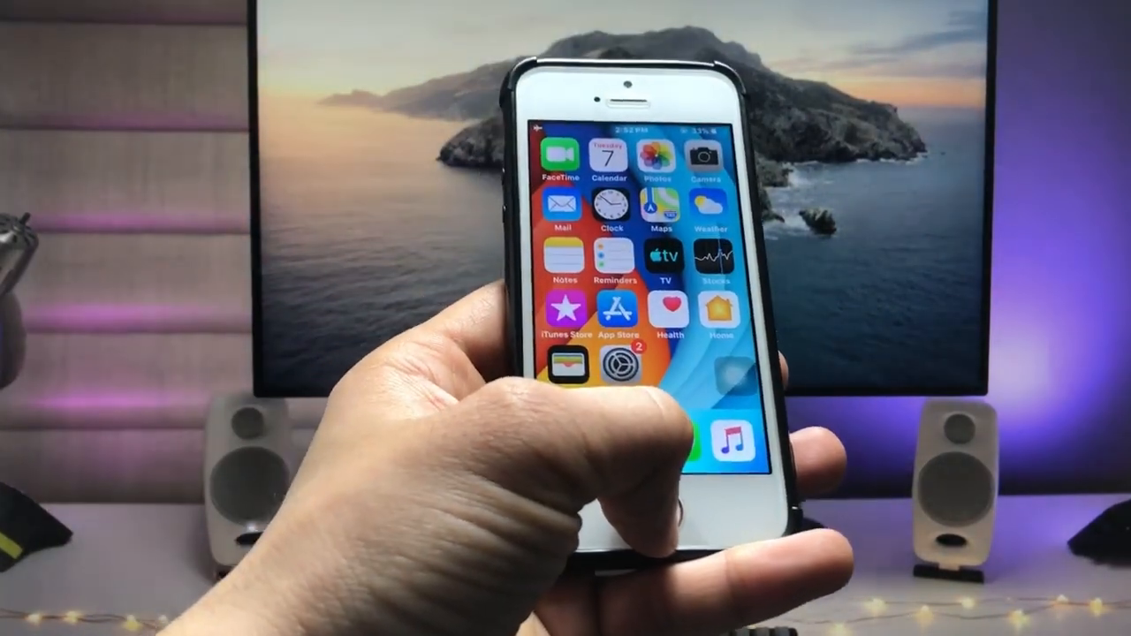